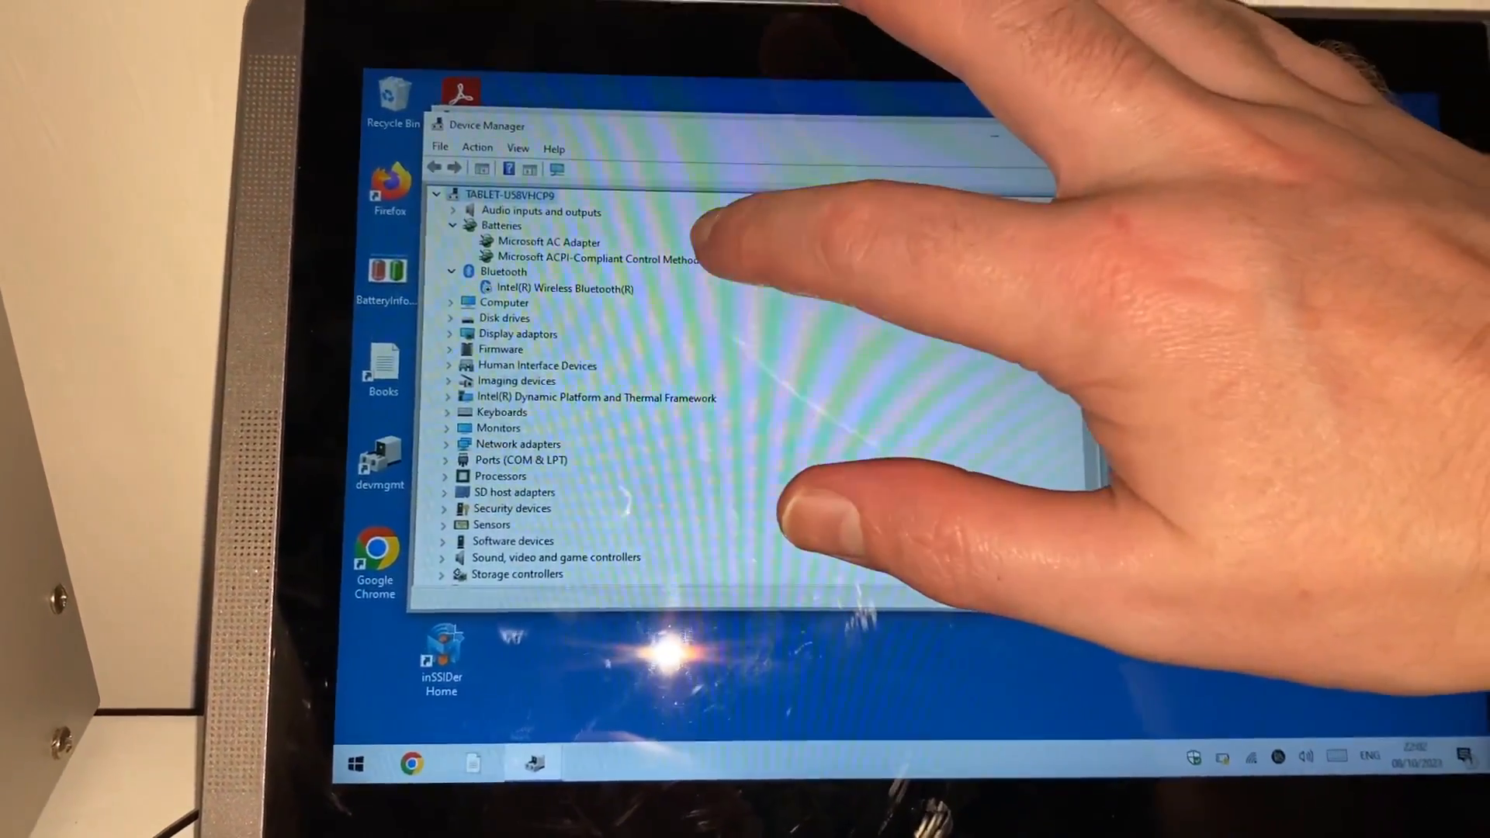
Step: Disable the Microsoft ACPI-Compliant Control Method Battery under Batteries and confirm with Yes
right_click(609, 280)
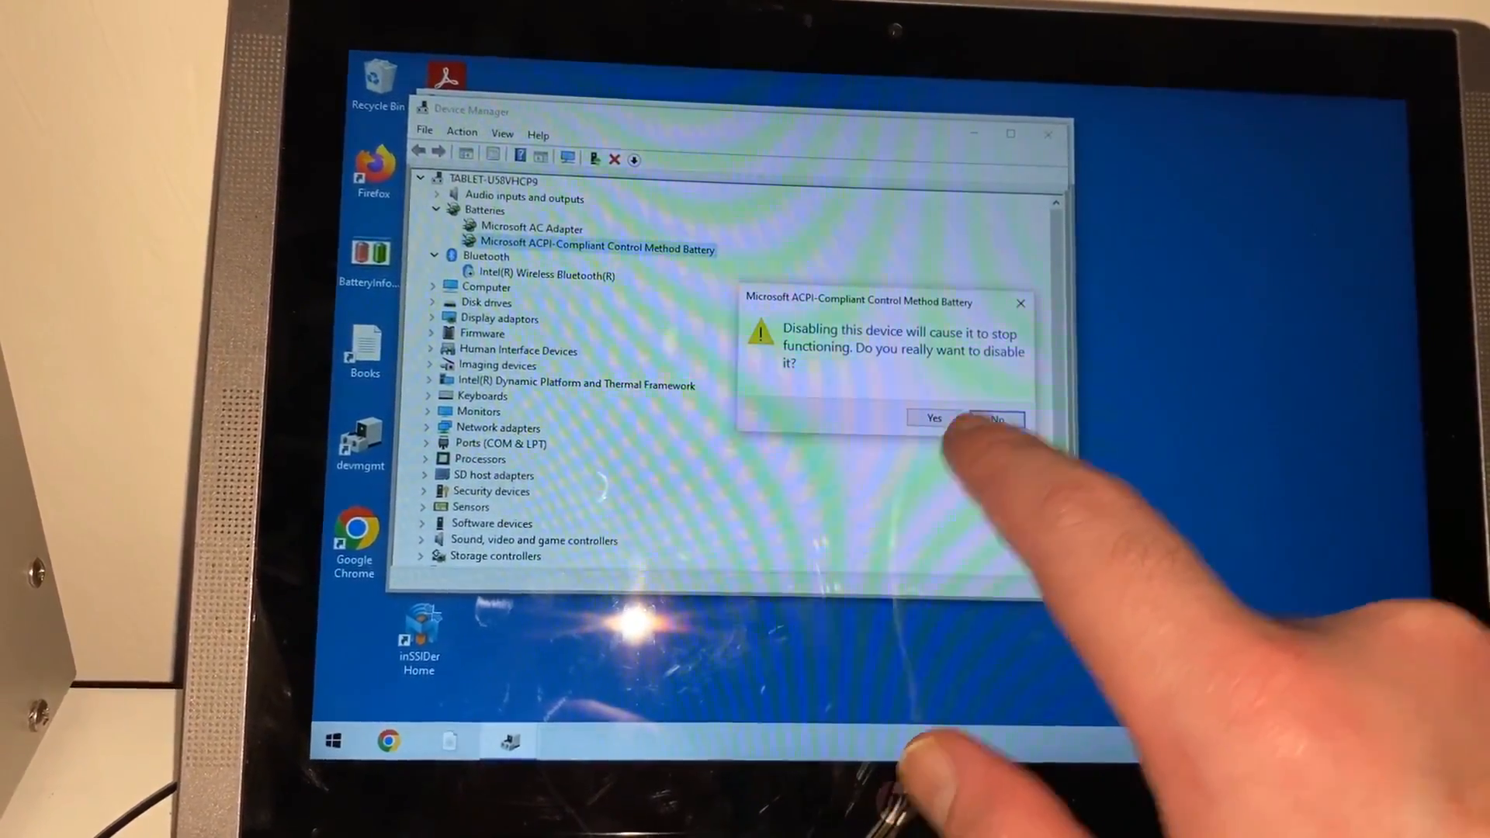
left_click(932, 418)
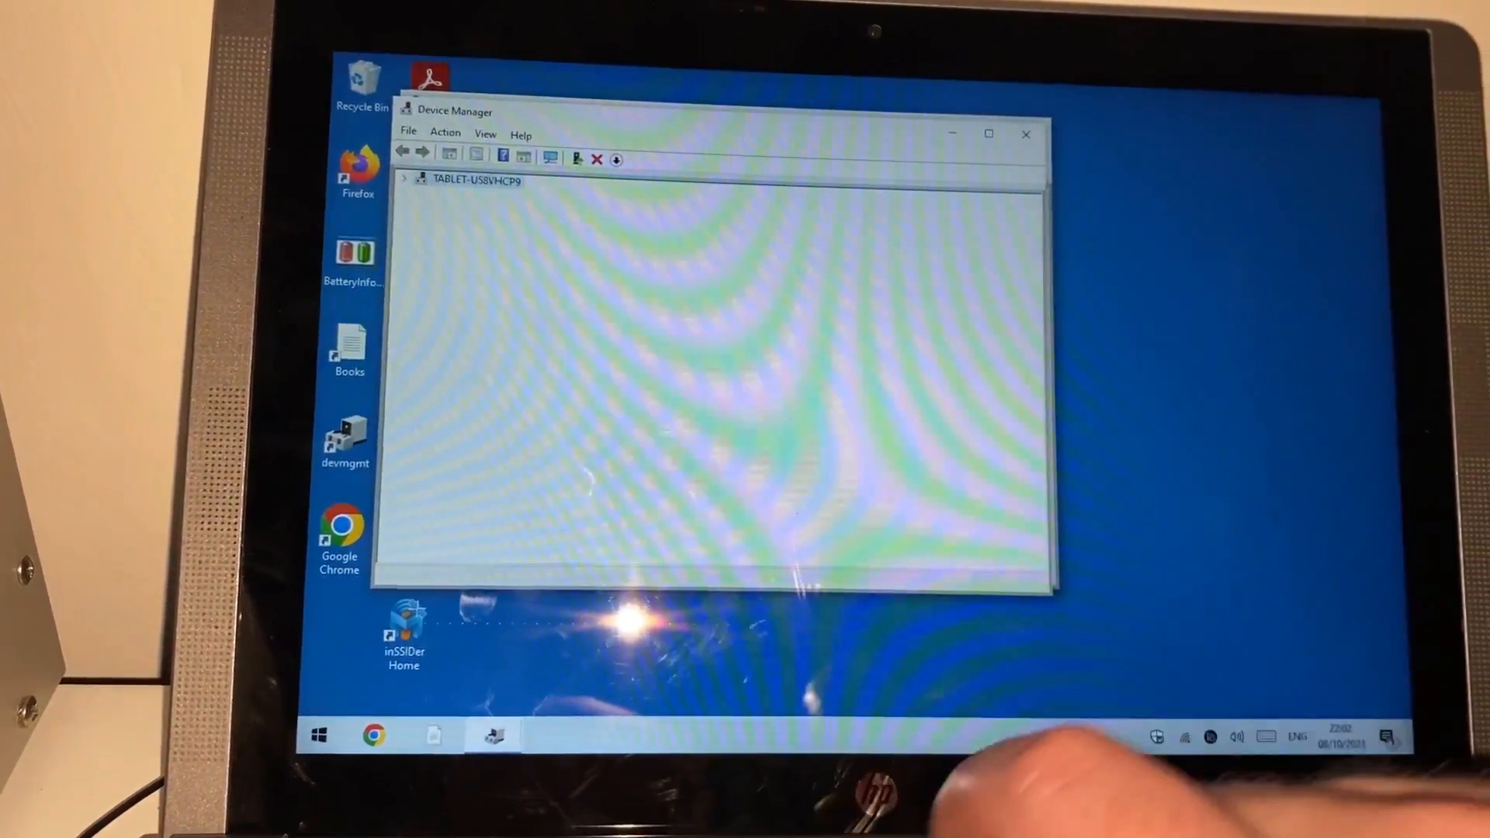